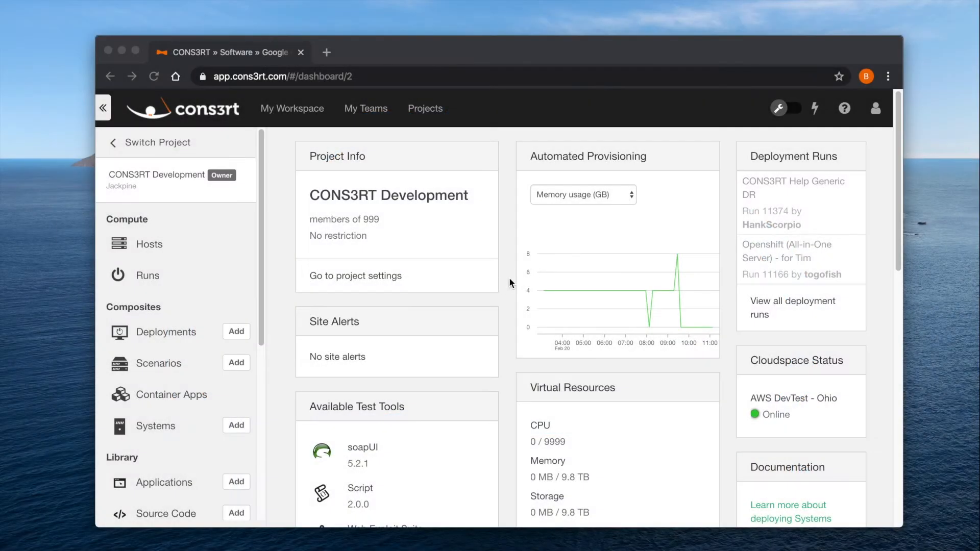
mouse_move(507, 287)
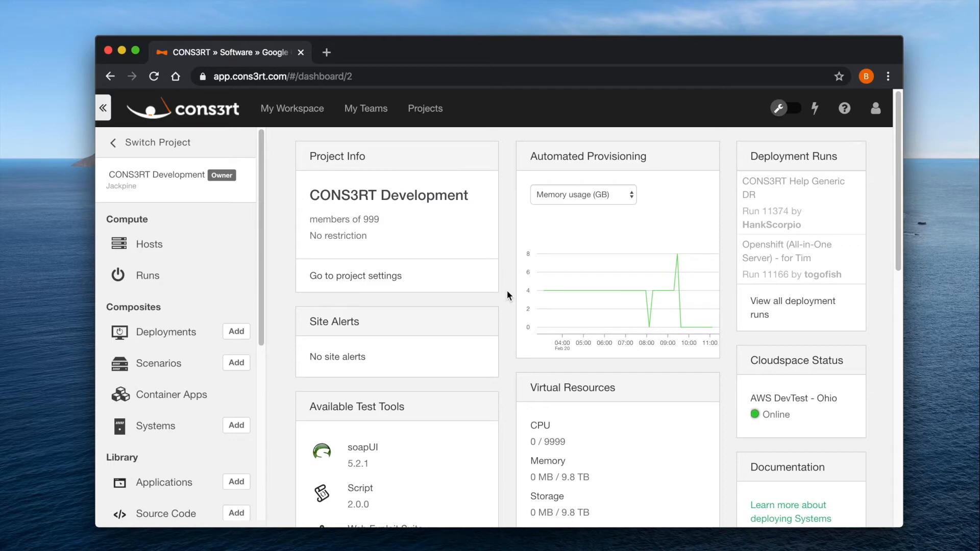
mouse_move(149, 490)
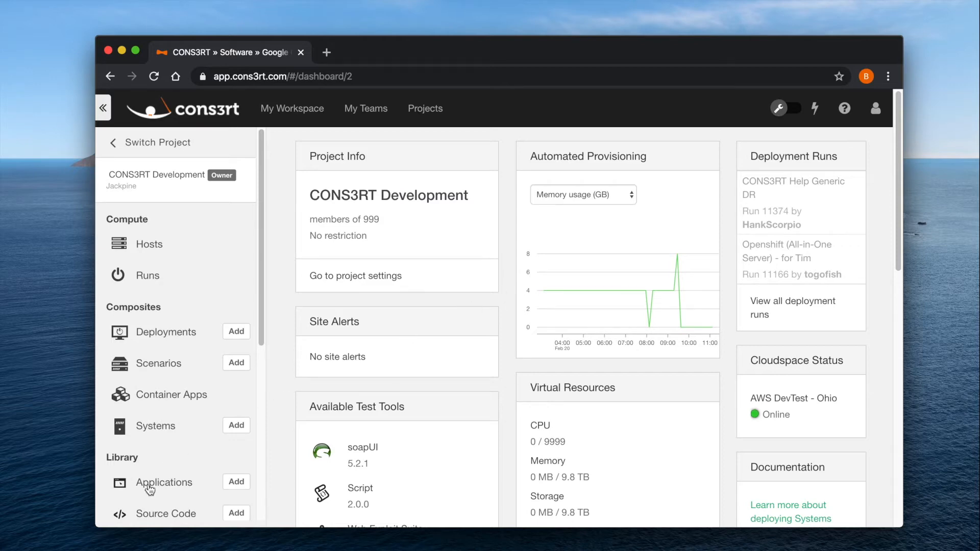
- Open the Google Chrome - Latest (Windows) asset from the Applications library
left_click(165, 482)
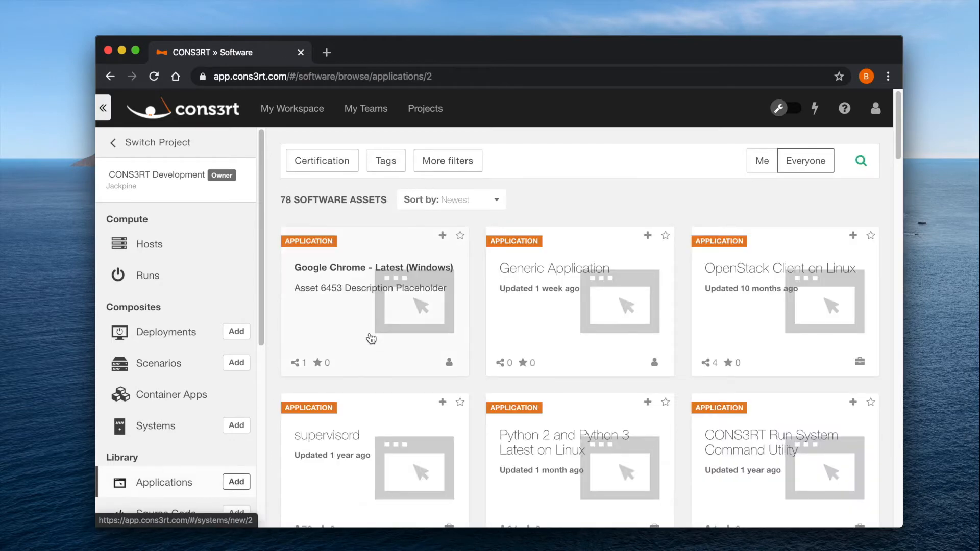
left_click(373, 268)
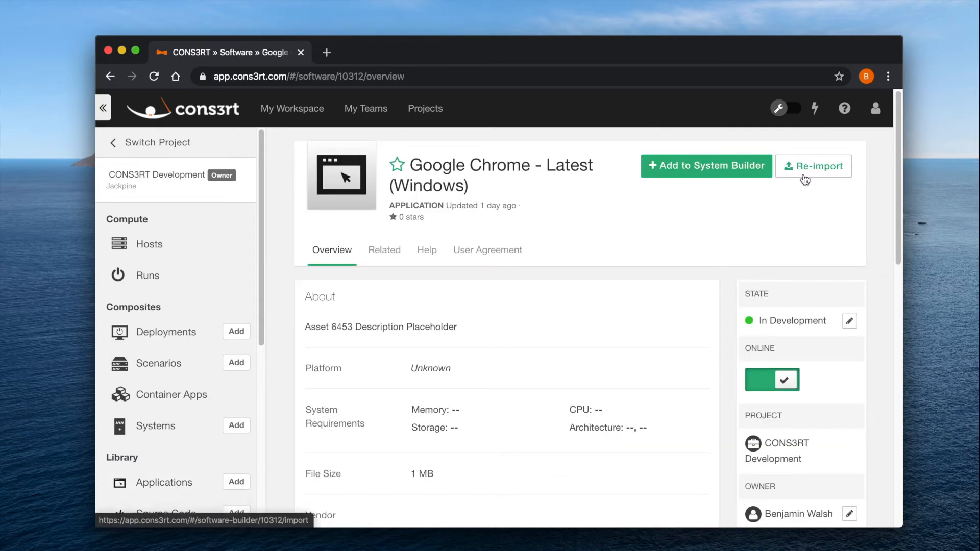
- Re-import the Google Chrome asset by uploading the new zip archive
left_click(813, 166)
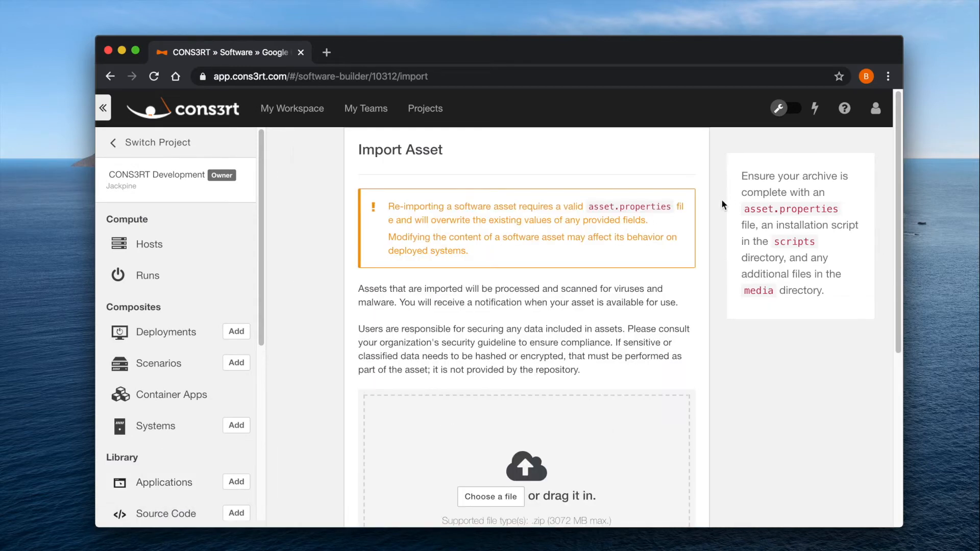
scroll("down", 3)
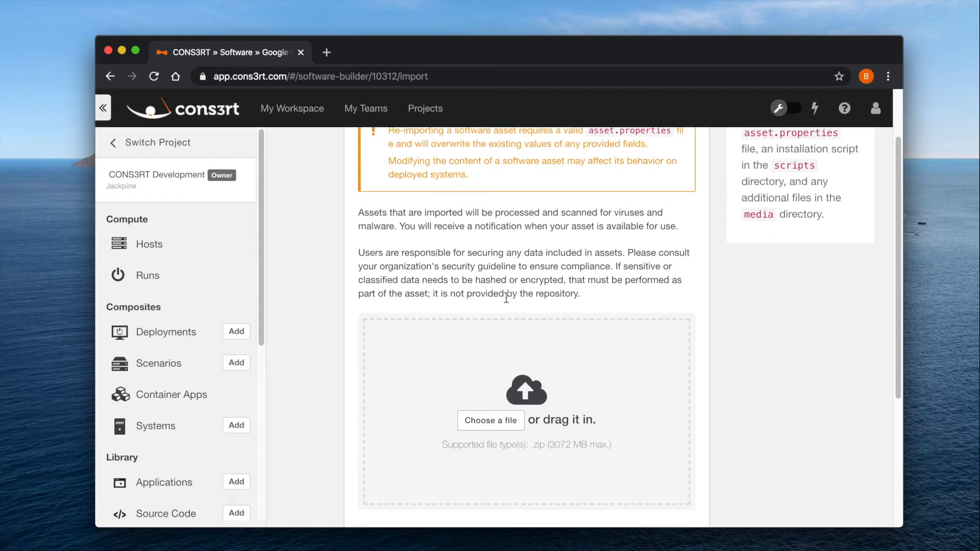
left_click(490, 420)
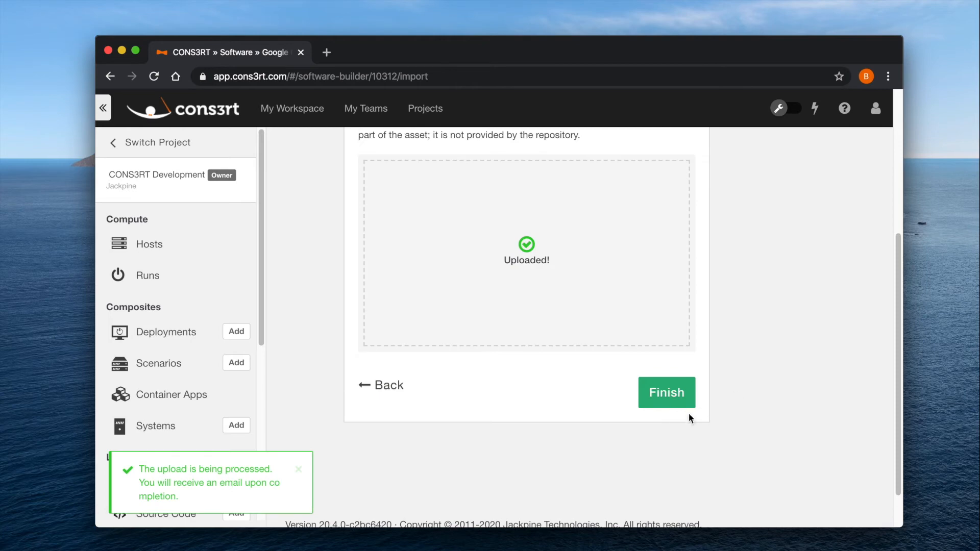
- Finish the re-import so the asset becomes Google Chrome - Feb 2020 (Windows)
left_click(666, 392)
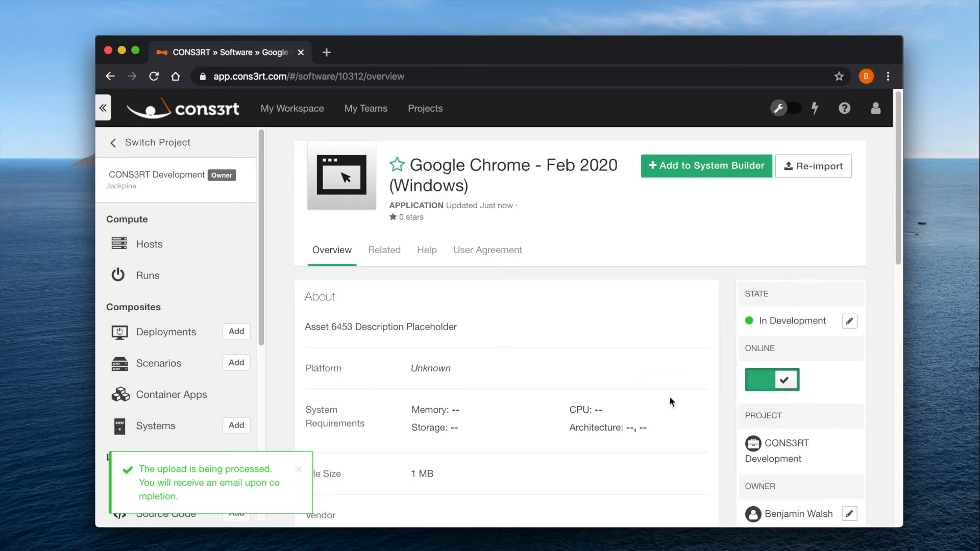
mouse_move(663, 390)
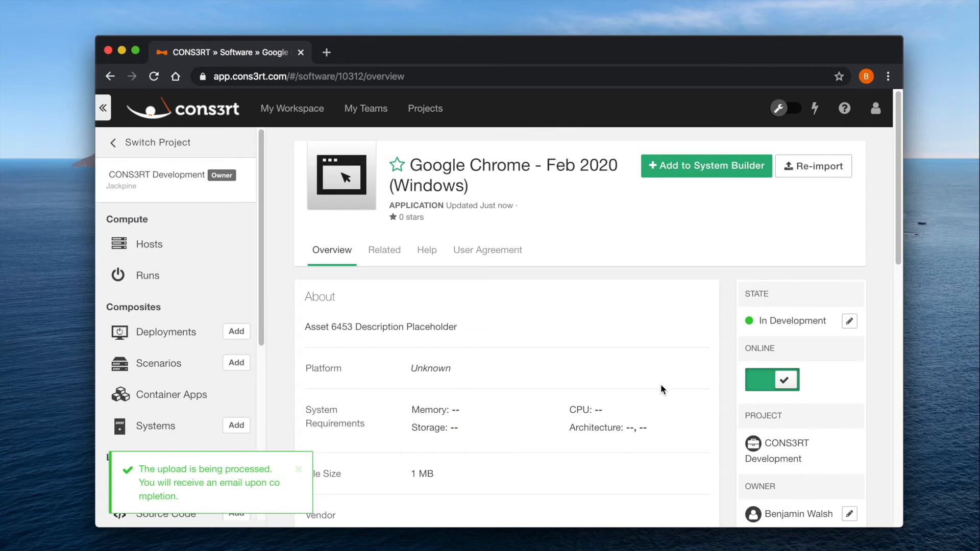